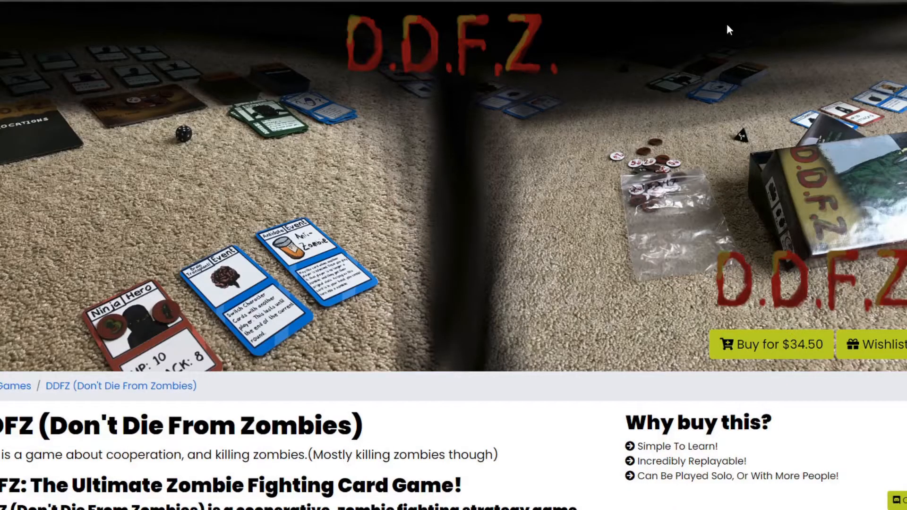
Step: Add the DDFZ Print and Play edition ($9.99) to The Game Crafter cart
scroll("down", 3)
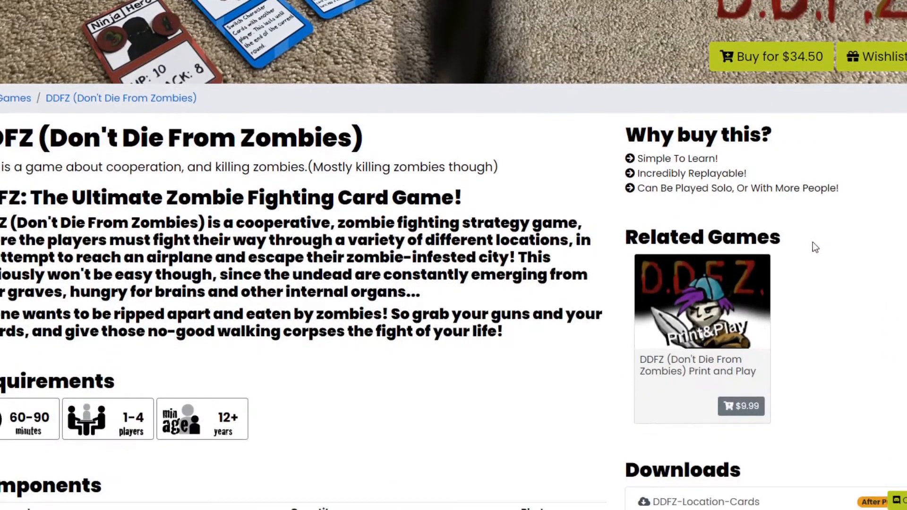
scroll("down", 3)
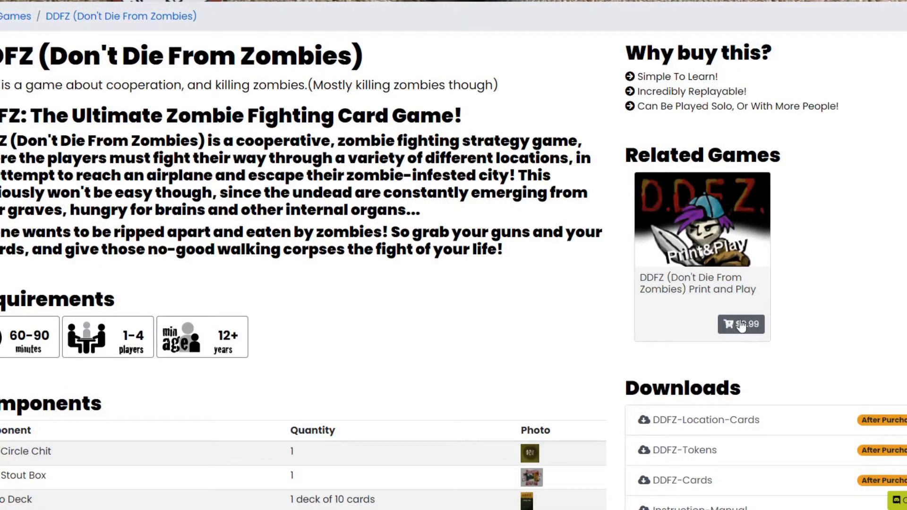
left_click(741, 324)
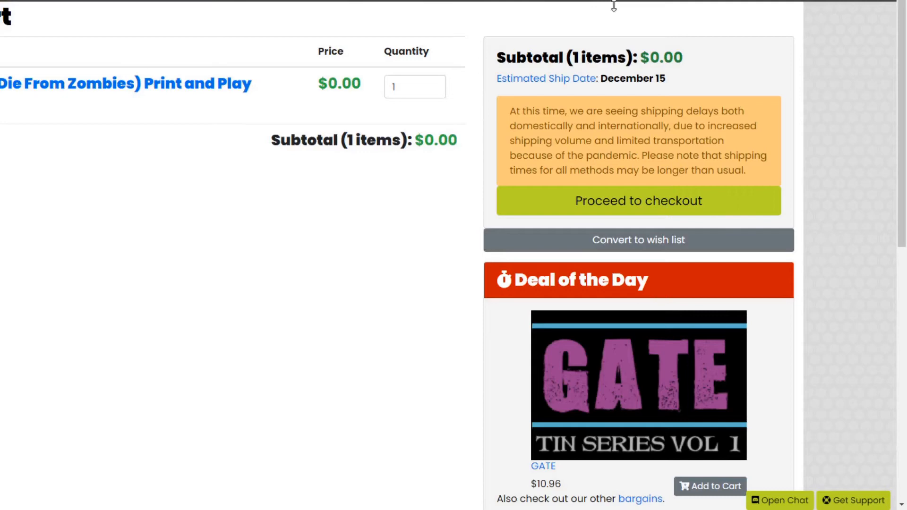
mouse_move(678, 201)
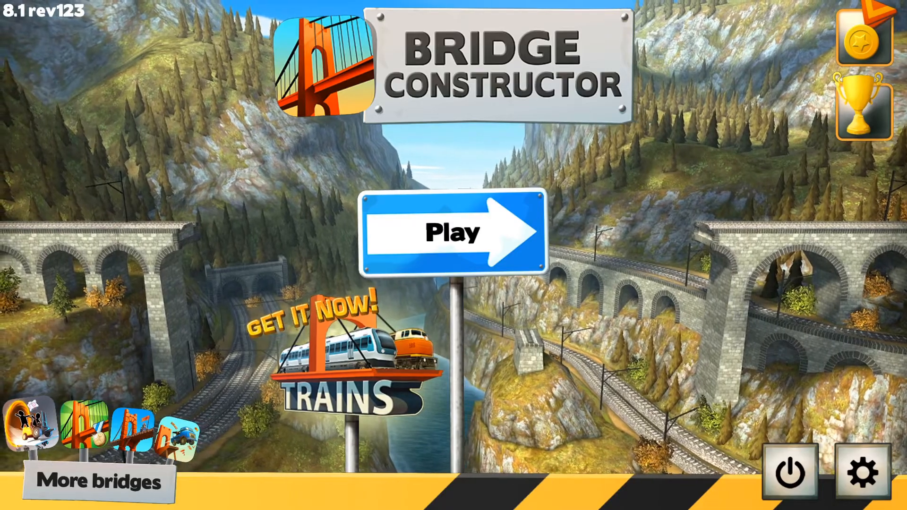
Step: Start the game from the title screen and begin building Bridge 1 on the Central Mainland
left_click(454, 232)
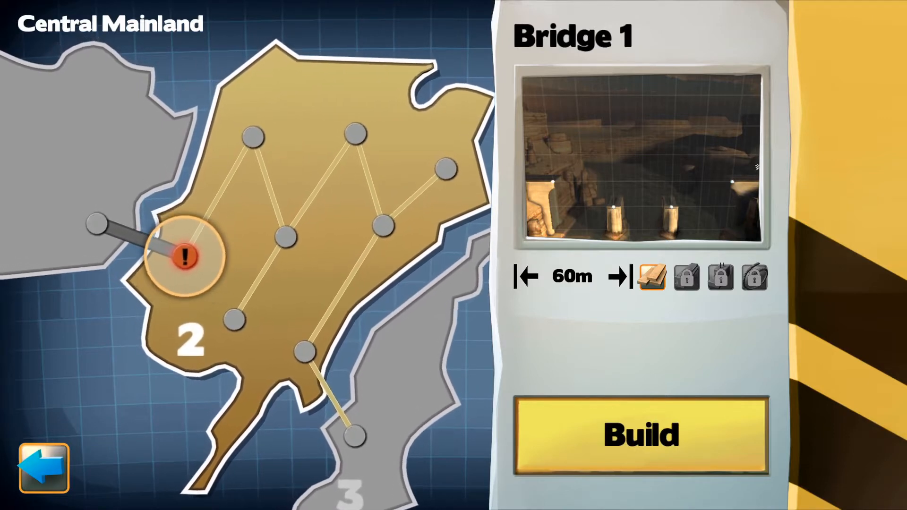
left_click(639, 433)
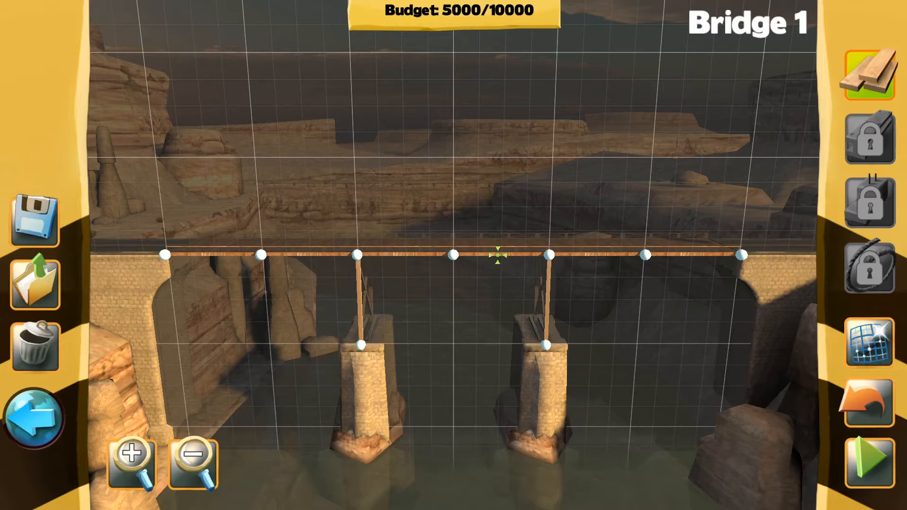
mouse_move(451, 287)
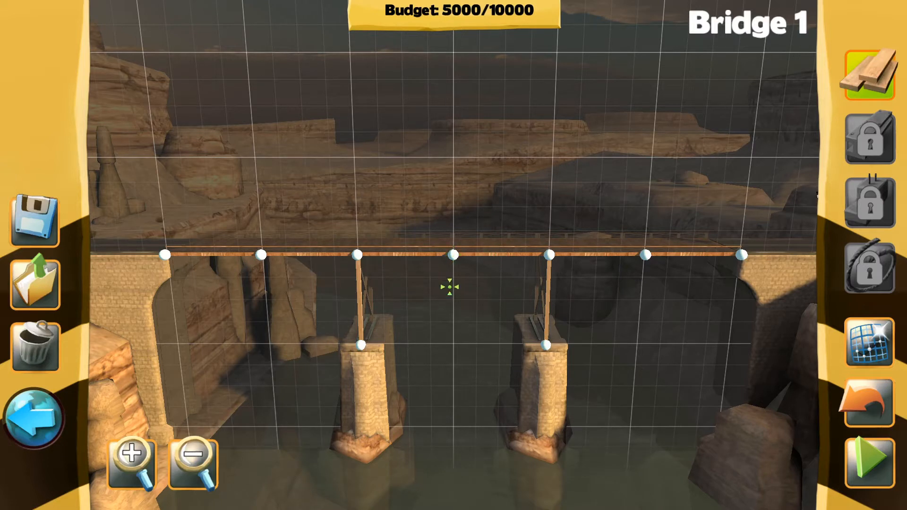
mouse_move(373, 340)
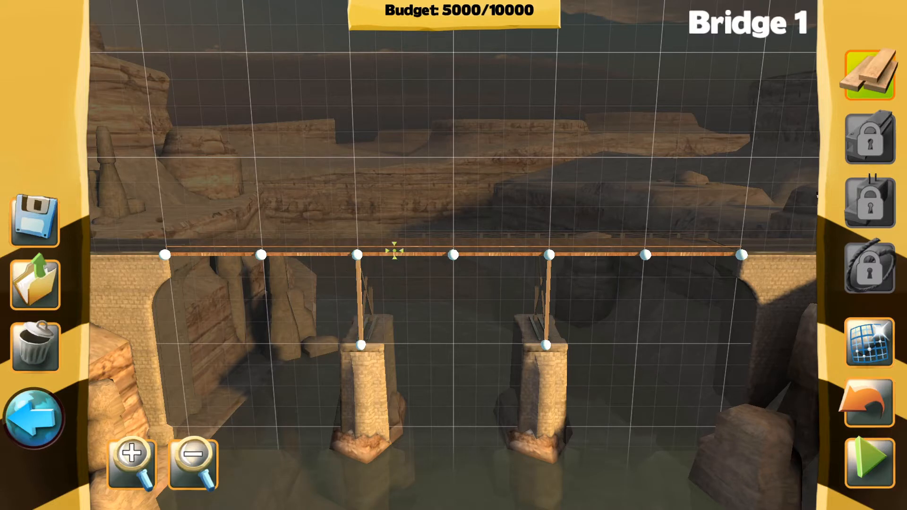
mouse_move(166, 253)
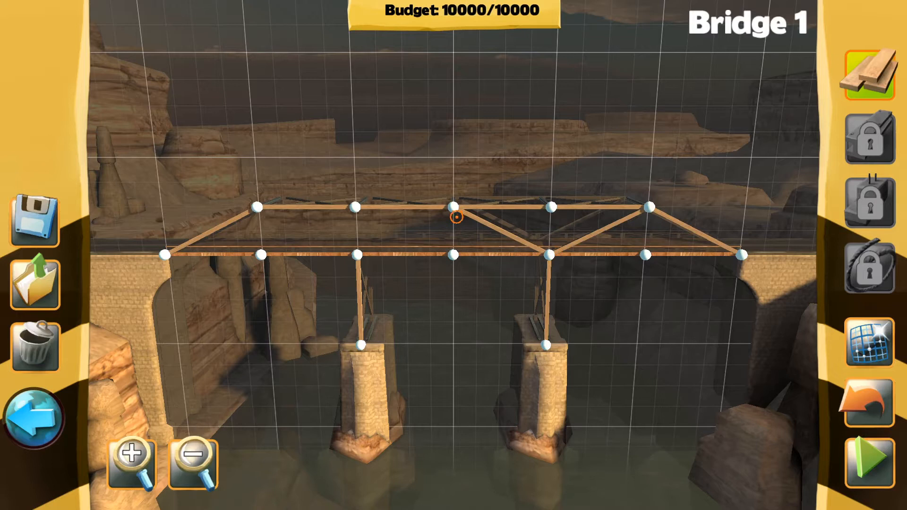
Step: Replace the middle truss beams with three triangular wooden peaks and vertical posts, reaching 9500 budget
left_click(454, 214)
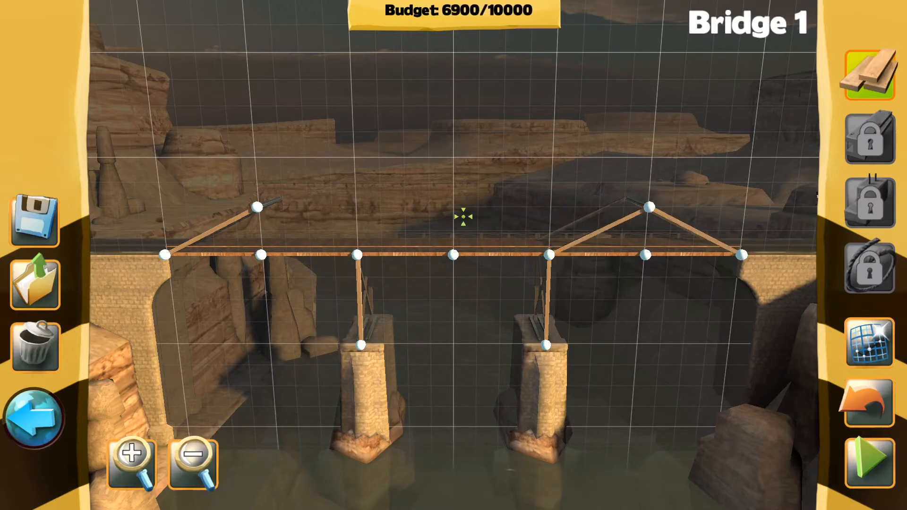
left_click(869, 454)
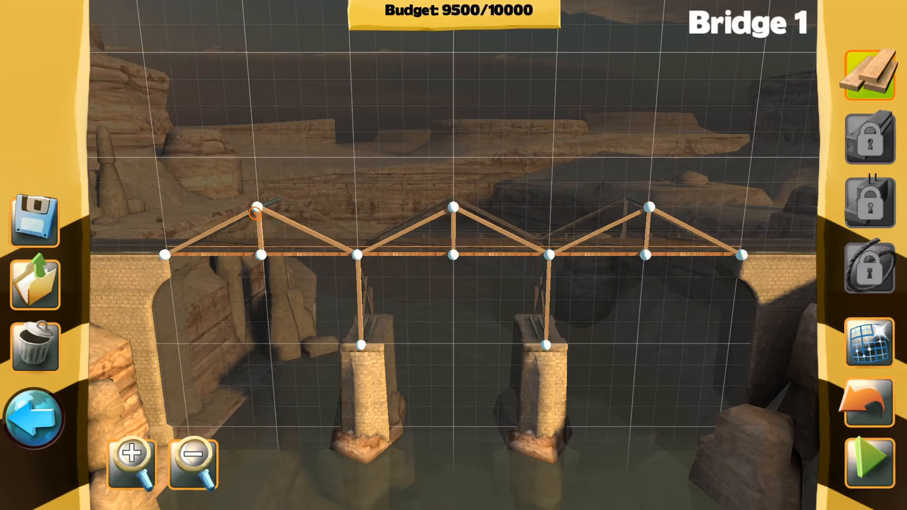
Step: Run the car test on Bridge 1 for a score of 2634, then retry to keep editing
left_click(869, 454)
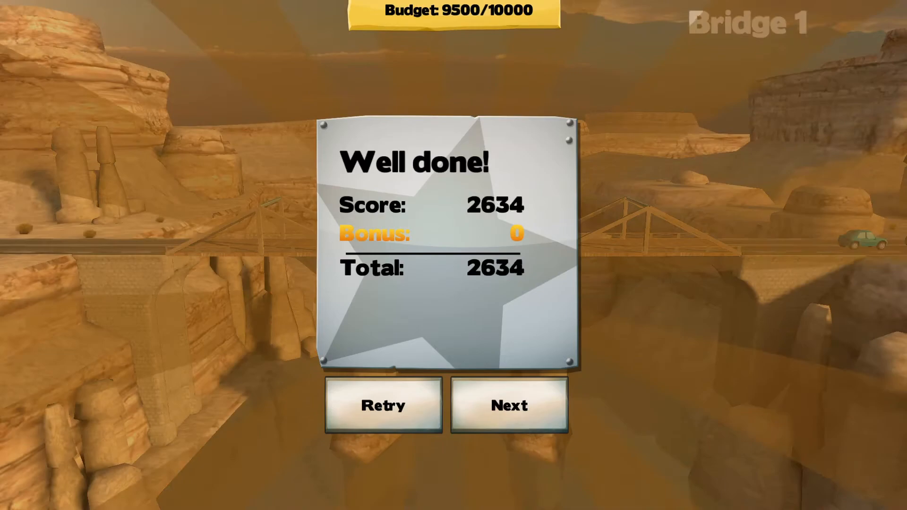
left_click(384, 405)
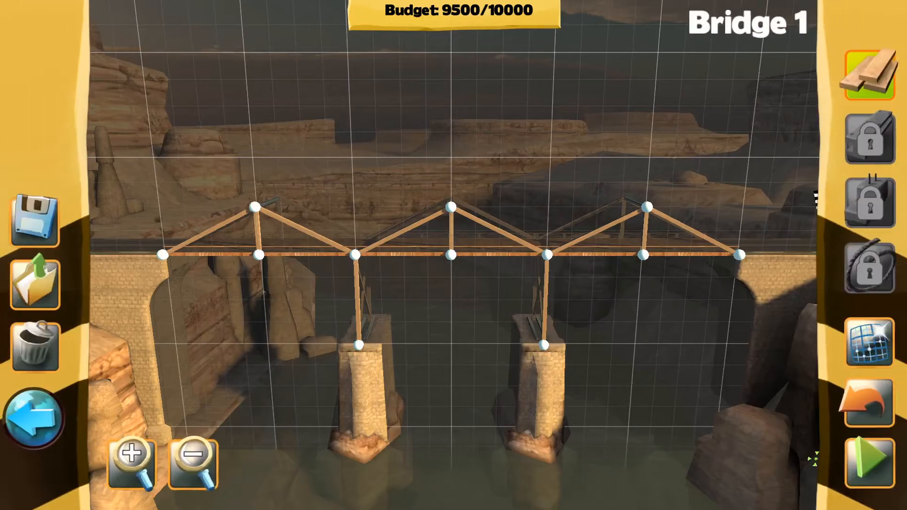
Step: Send trucks across Bridge 1 for an Excellent 2863 total and advance to Bridge 2
left_click(866, 457)
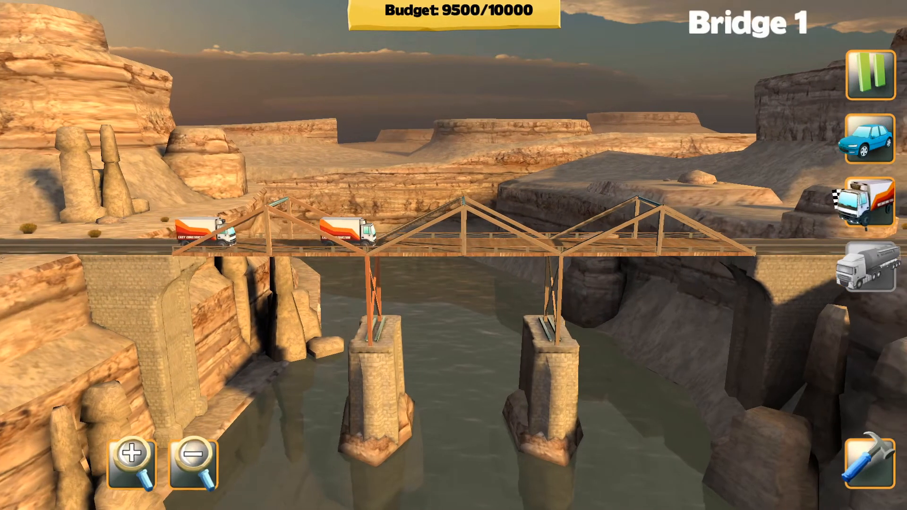
left_click(131, 454)
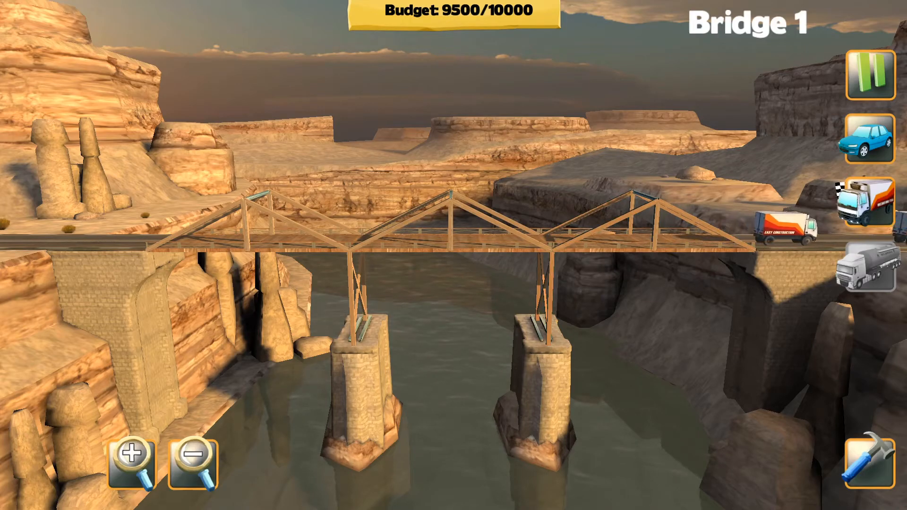
left_click(874, 78)
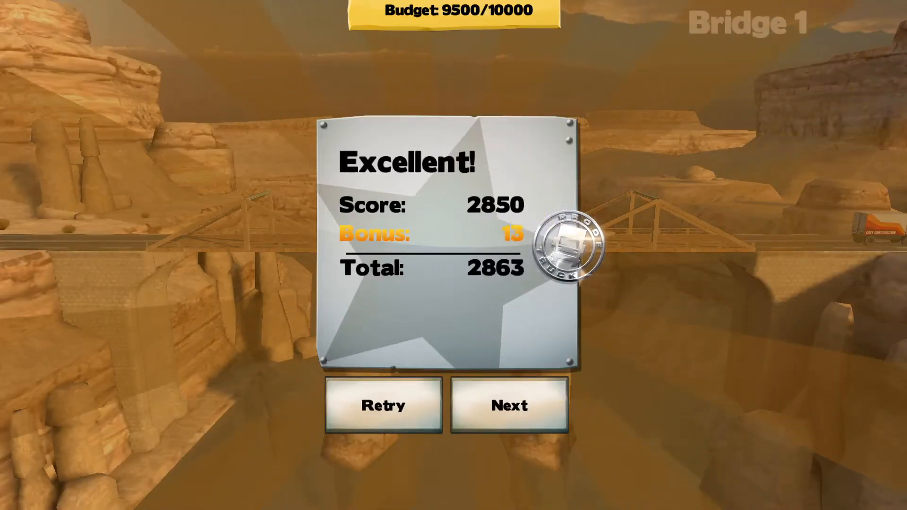
left_click(509, 404)
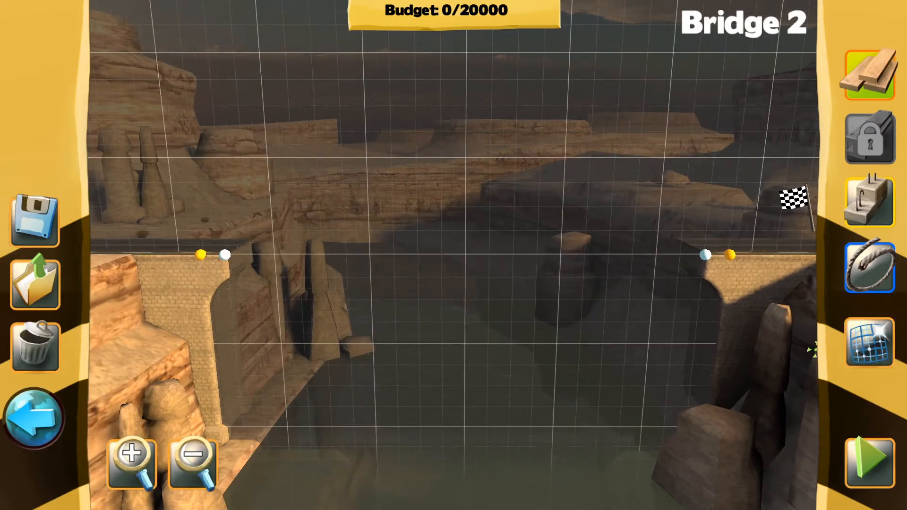
Step: Place support pillars on both bank anchors of Bridge 2 and span the gap with a road deck
left_click(870, 196)
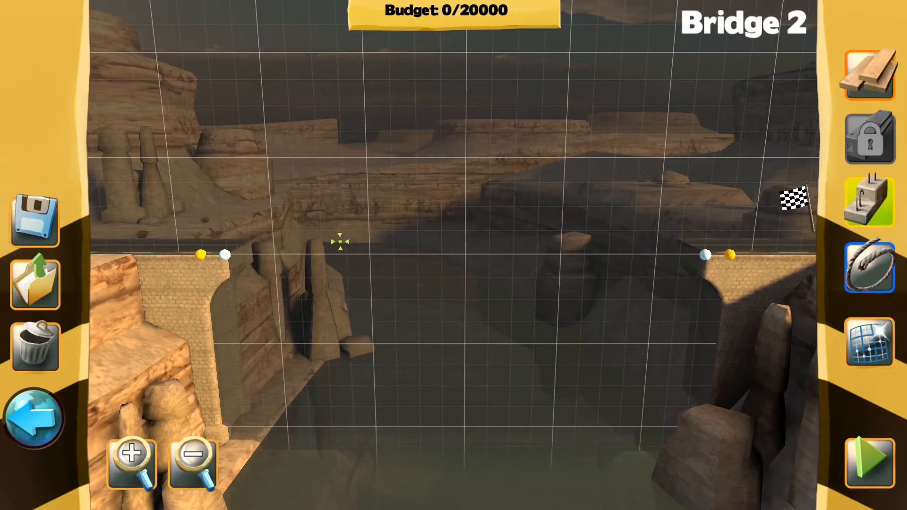
left_click(129, 467)
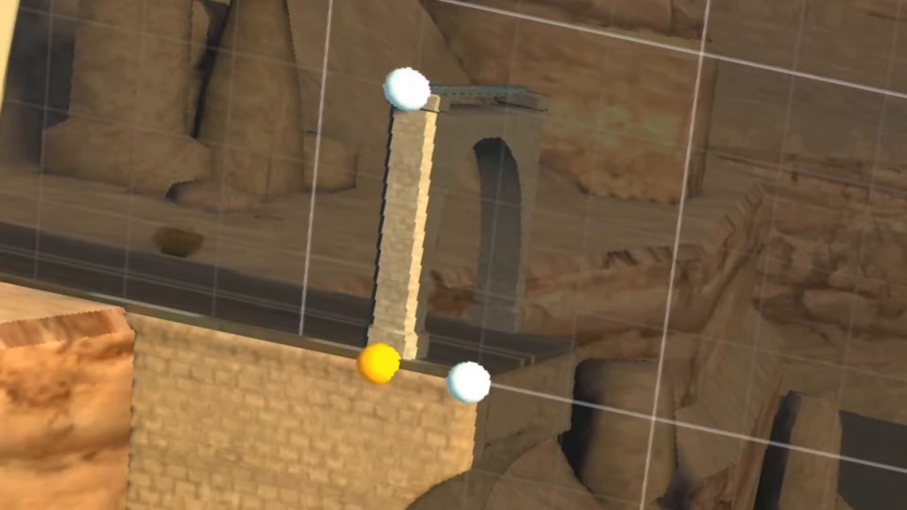
left_click(193, 464)
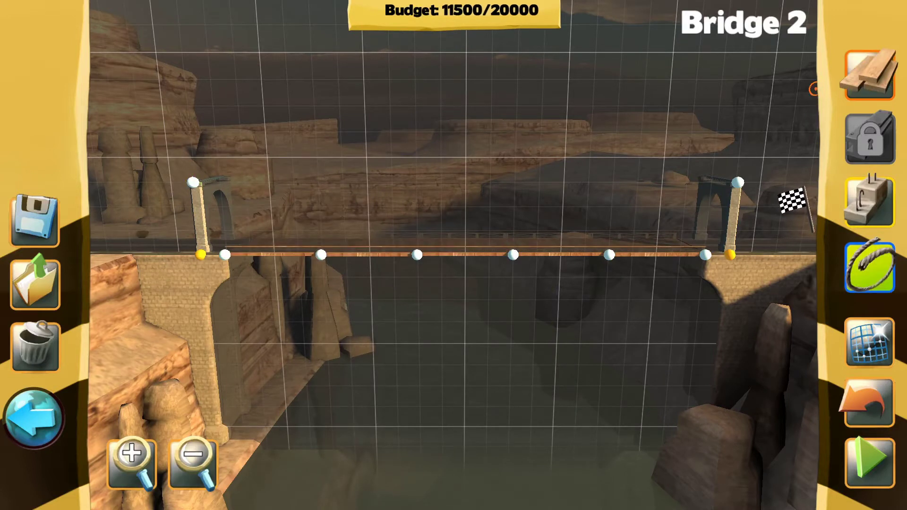
Step: Brace Bridge 2 with wooden truss beams around the deck and pass the car test at 3650
left_click(226, 255)
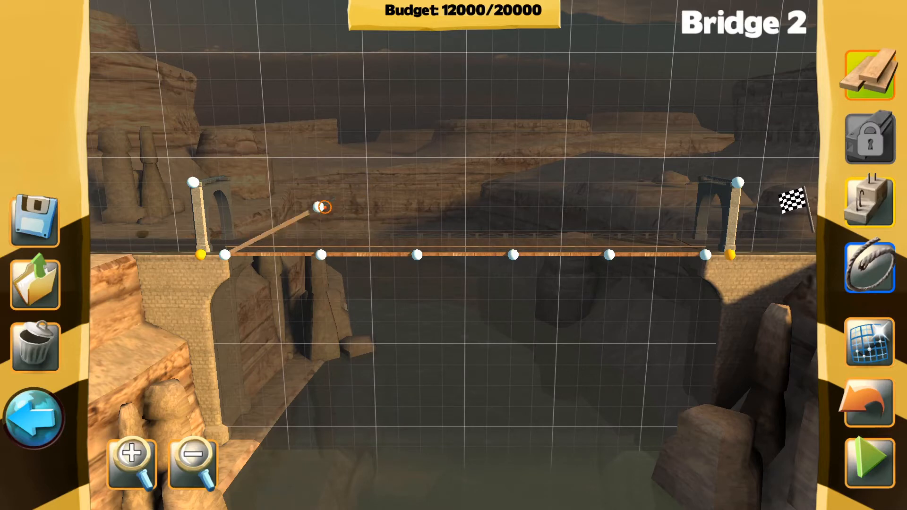
left_click(869, 465)
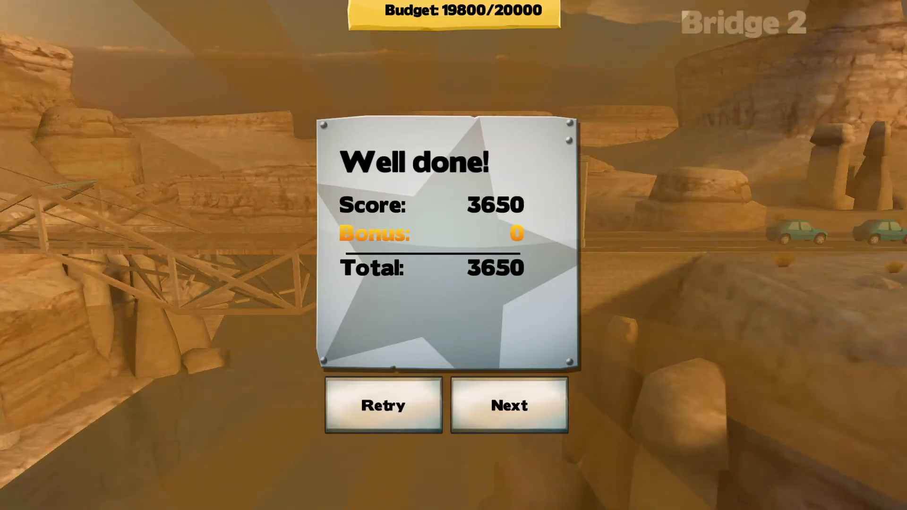
Step: Retest Bridge 2 for an Excellent rating and proceed to the empty Bridge 3 river crossing
left_click(384, 404)
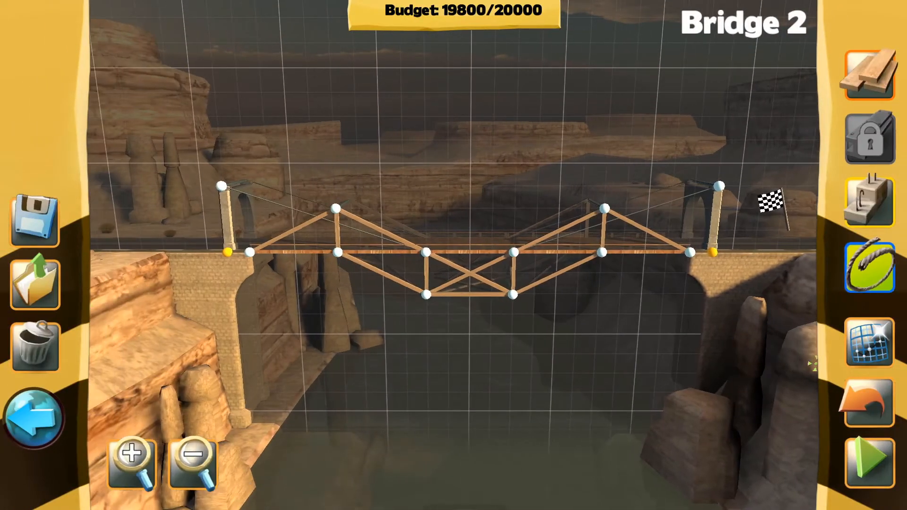
left_click(870, 460)
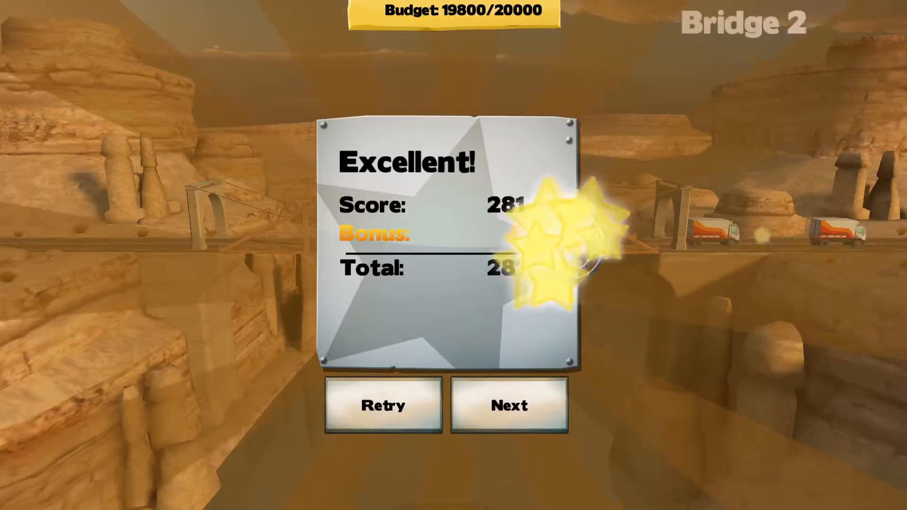
left_click(509, 404)
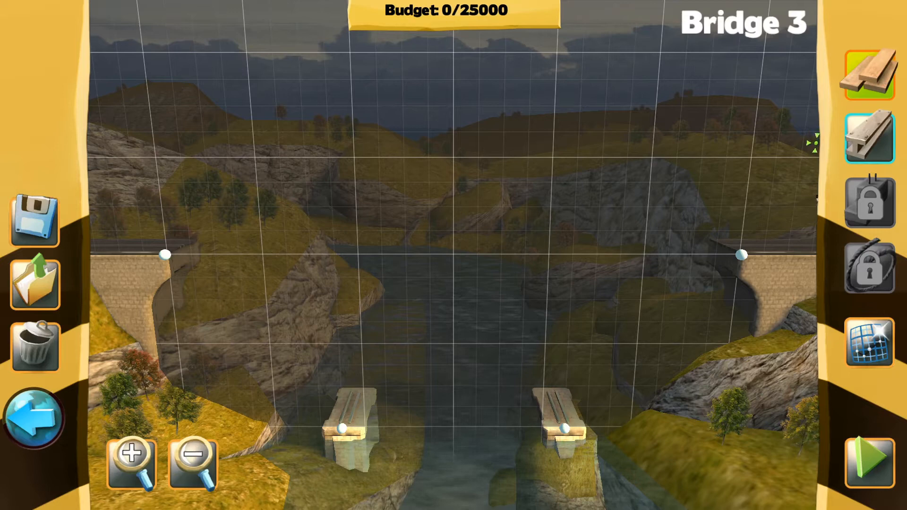
Step: Build a wood-and-steel truss deck across Bridge 3's piers and pass the car test with 4850 points
left_click(869, 140)
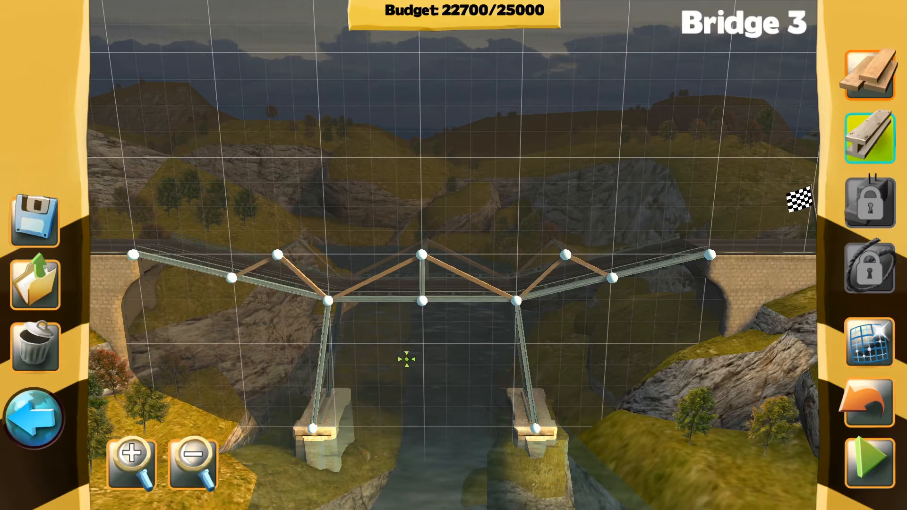
left_click(871, 457)
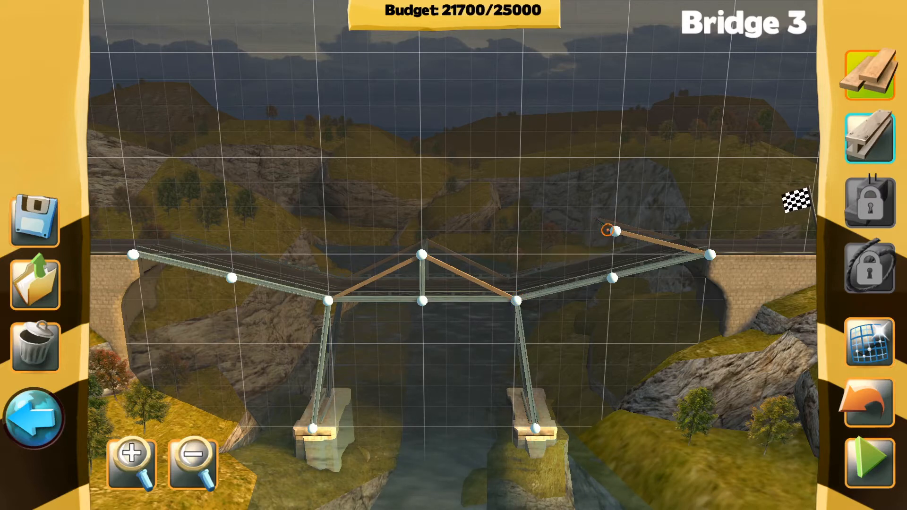
left_click(870, 460)
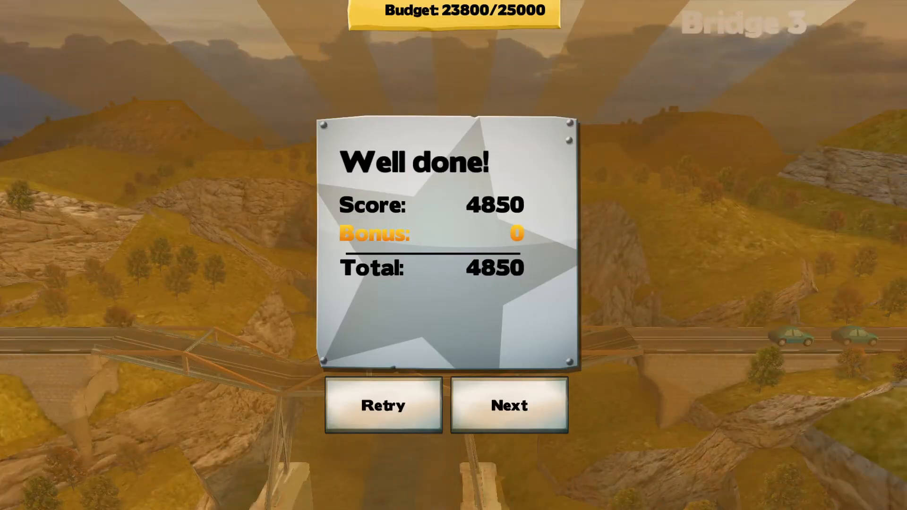
Step: Leave Bridge 3 and lay a cable-hung wooden truss deck on Bridge 4, using 29500 of 30000 budget
left_click(383, 405)
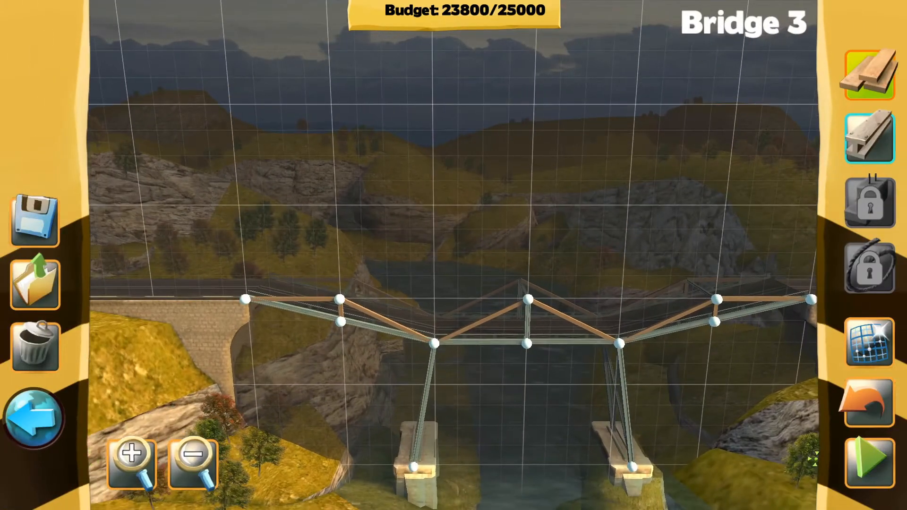
left_click(869, 455)
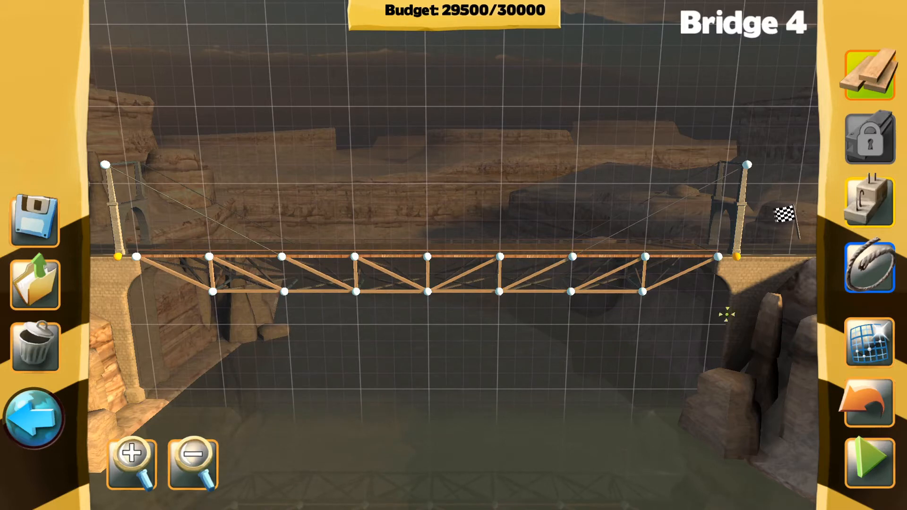
Step: Test Bridge 4, add X-bracing and extra cables up to the 30000 budget, then test again
left_click(869, 456)
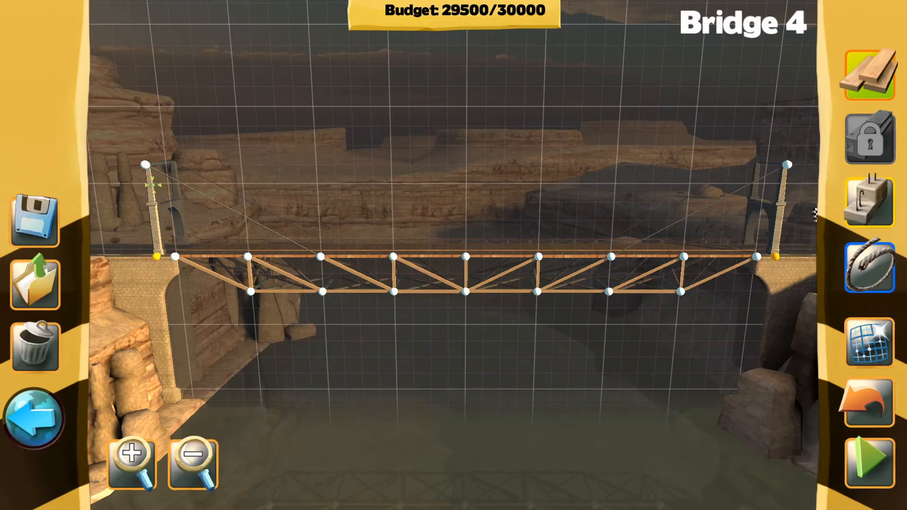
left_click(868, 459)
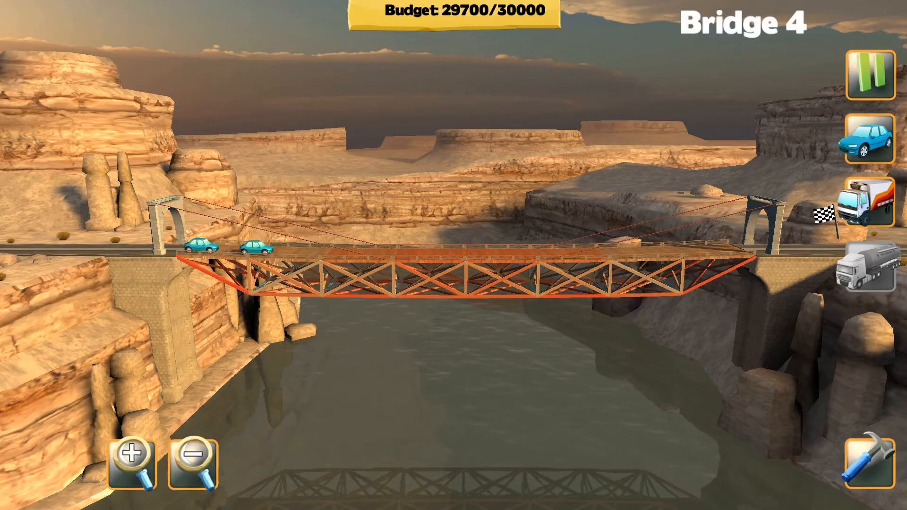
left_click(141, 454)
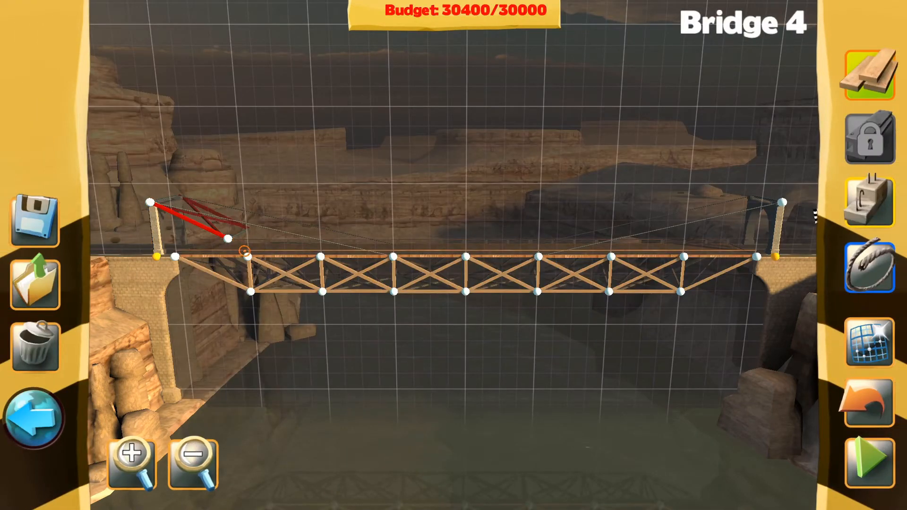
left_click(870, 459)
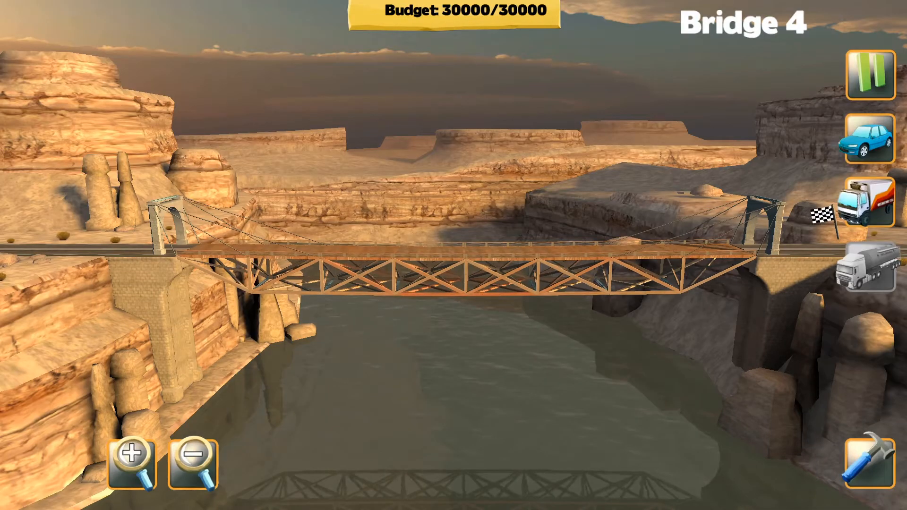
Step: Finish the Bridge 4 run, collect the Foreman achievement and return to the Central Mainland map
left_click(862, 78)
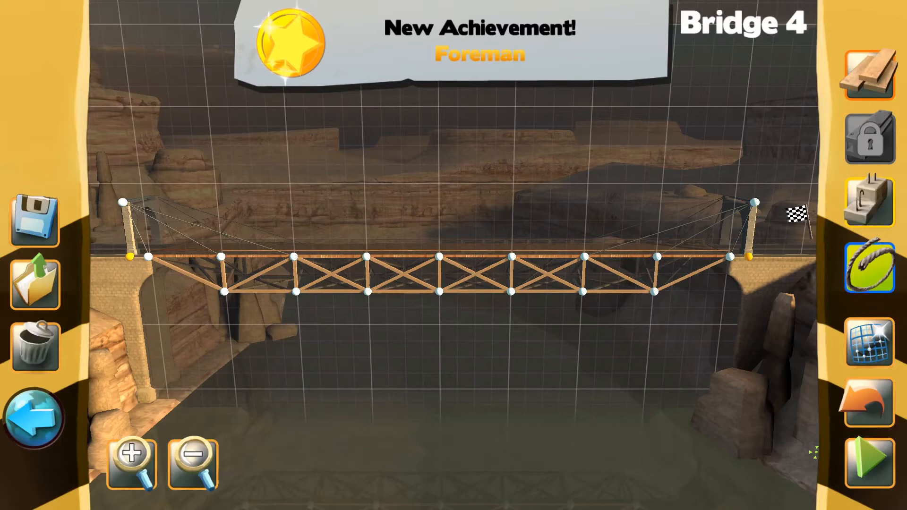
left_click(870, 461)
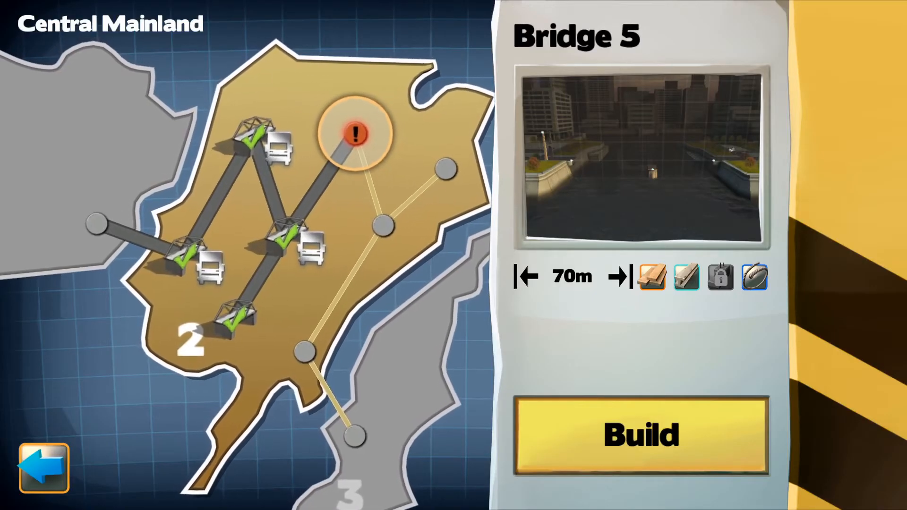
Step: Enter the mountain level's Bridge 1 and lay its sloping wooden deck for 6100 of 20000
left_click(640, 434)
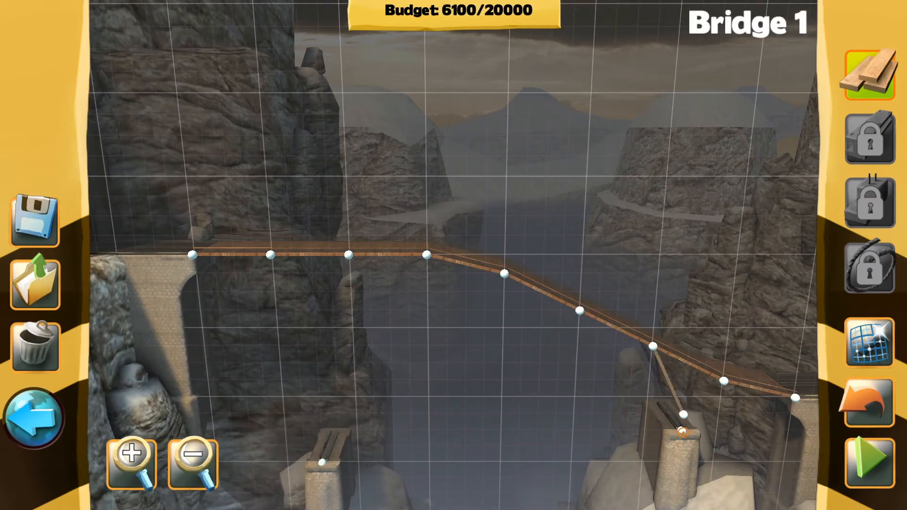
Step: Test the bare deck, then build a wooden truss from the left pillar and a right brace (19700 of 20000)
left_click(869, 457)
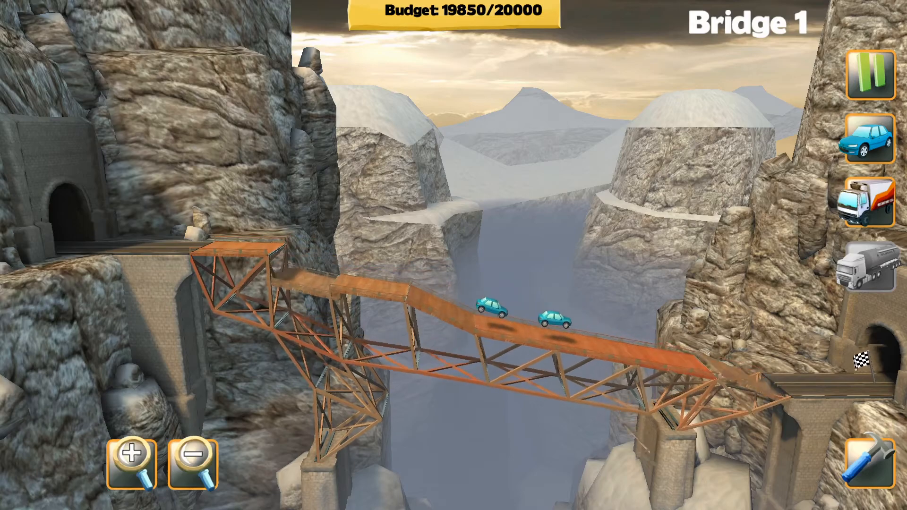
left_click(133, 454)
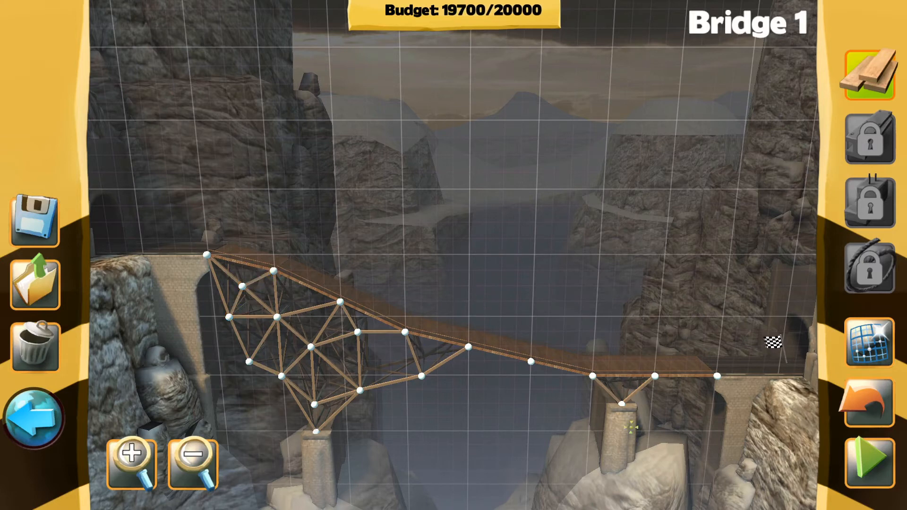
Step: Test the supported deck, then add wooden struts to the left truss, reaching 20700 of 20000
left_click(861, 463)
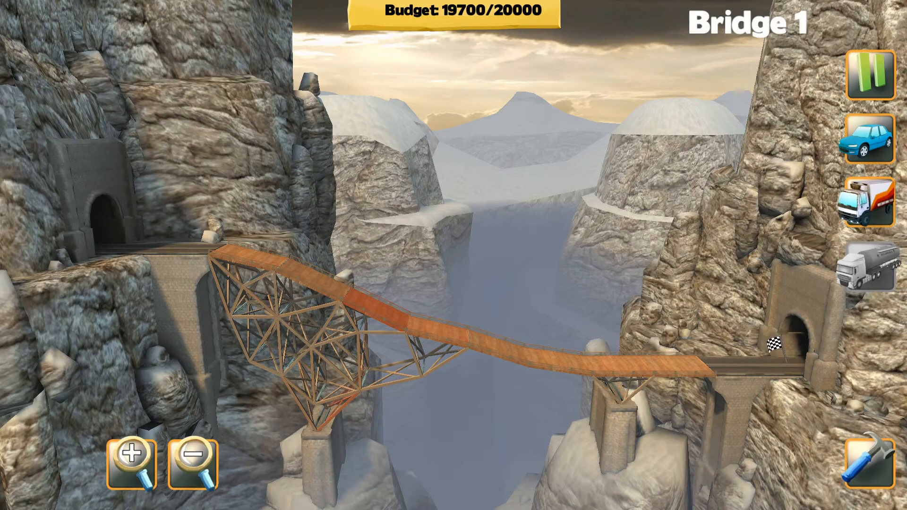
left_click(864, 78)
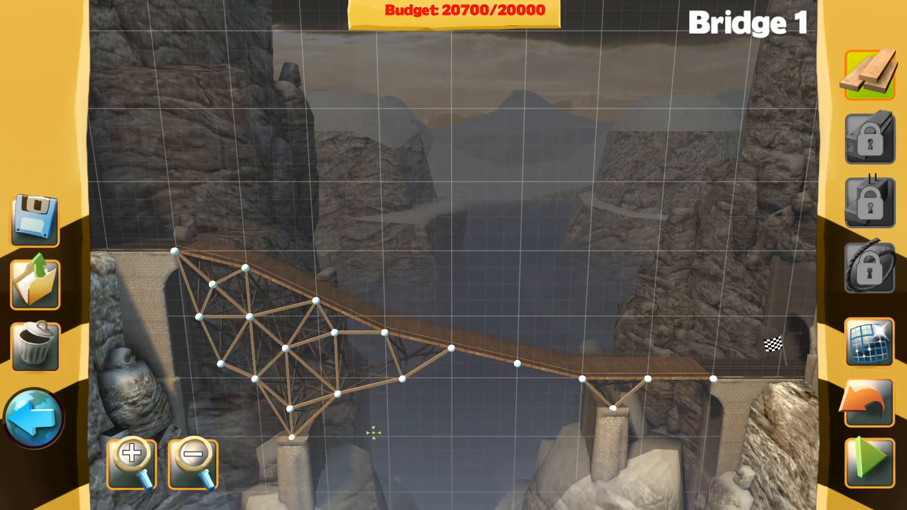
Step: Run the cars over the extended truss and trim it back to exactly 20000 budget
left_click(866, 456)
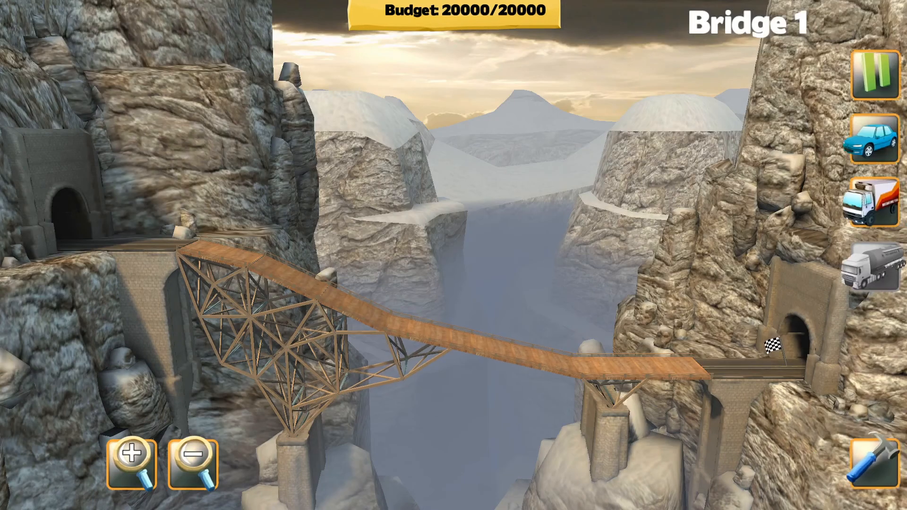
left_click(873, 81)
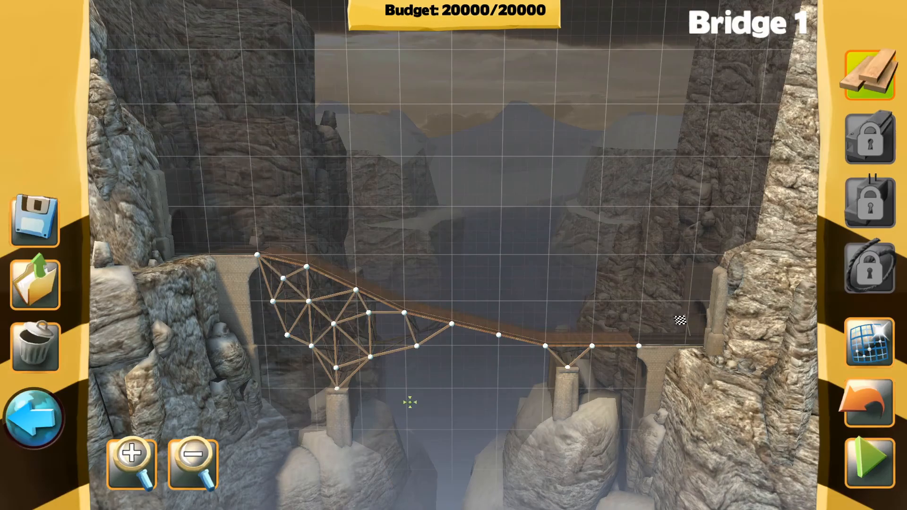
Step: Adjust the left truss joints to 19950 budget and run a truck test across the sloped deck
left_click(131, 465)
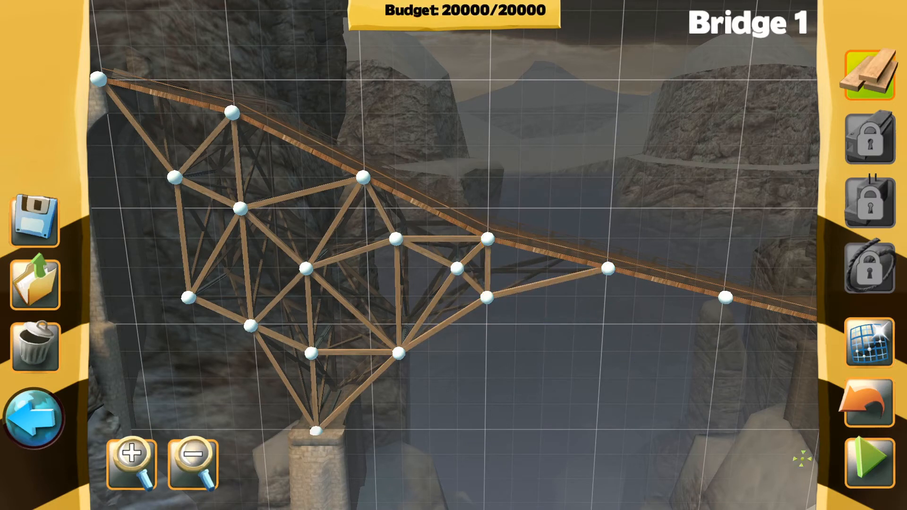
left_click(870, 457)
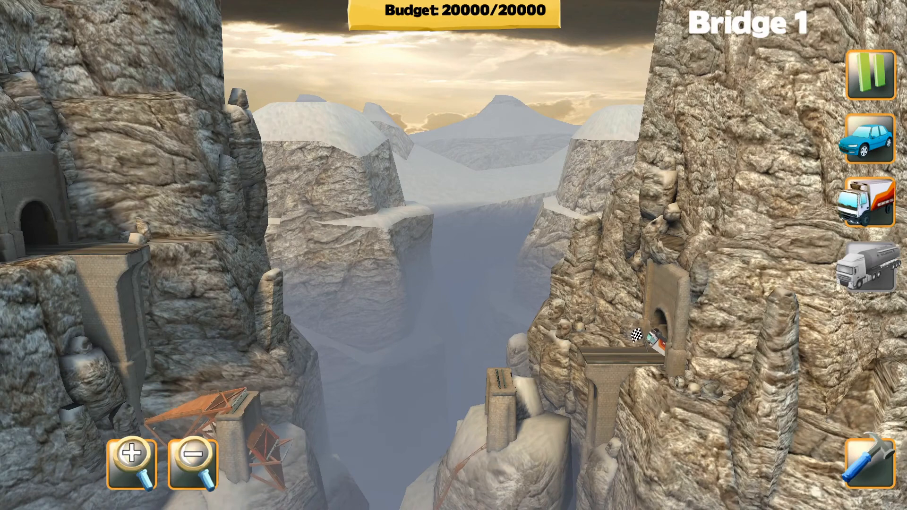
left_click(867, 75)
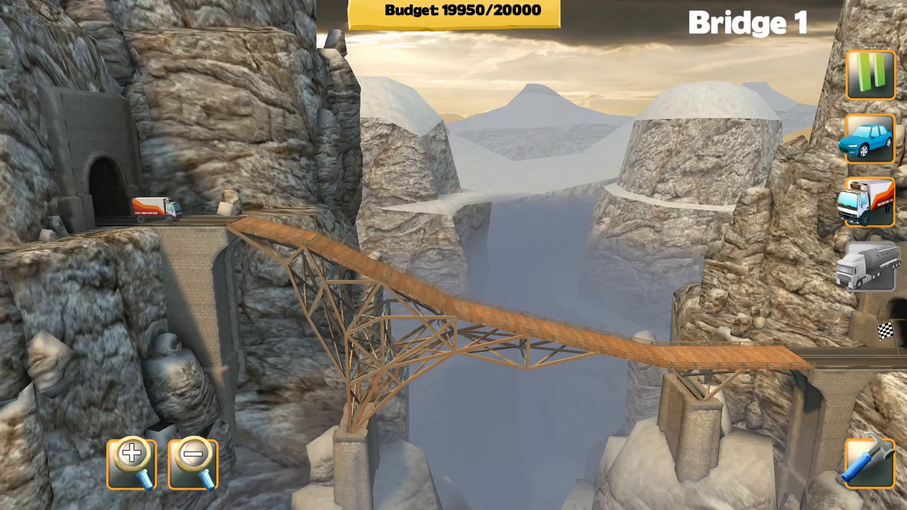